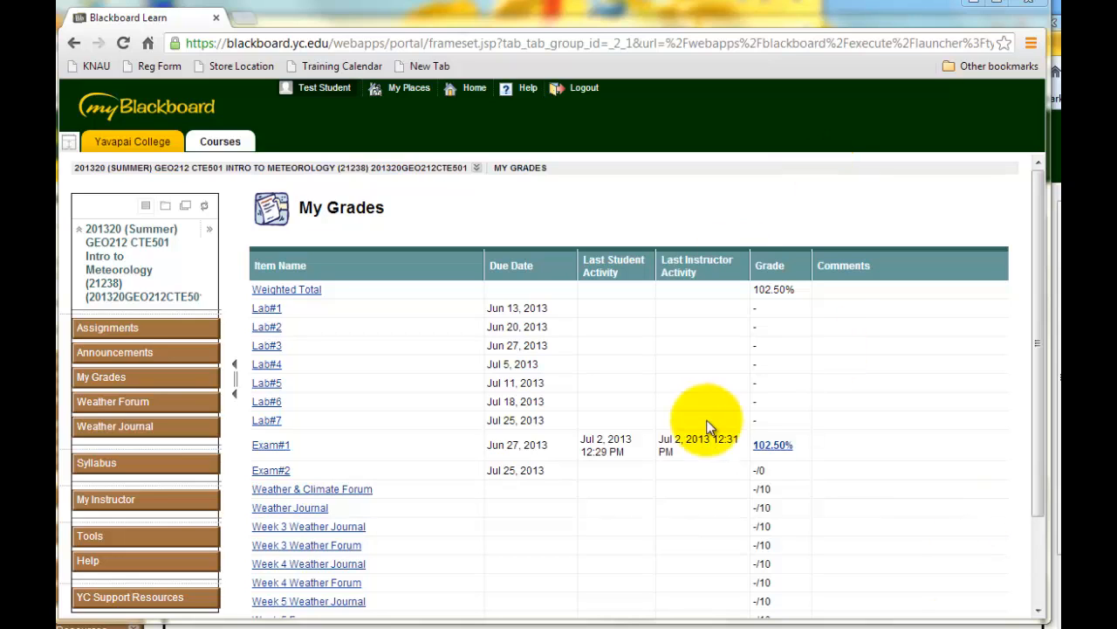
{"action": "mouse_move", "coordinate": [102, 377]}
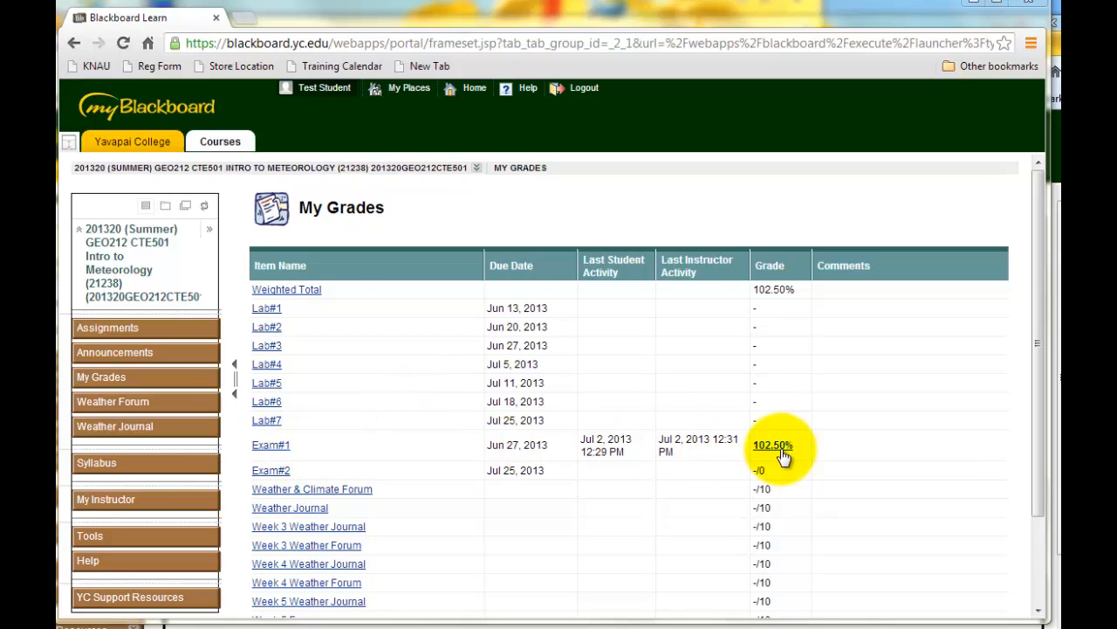
{"action": "mouse_move", "coordinate": [779, 452]}
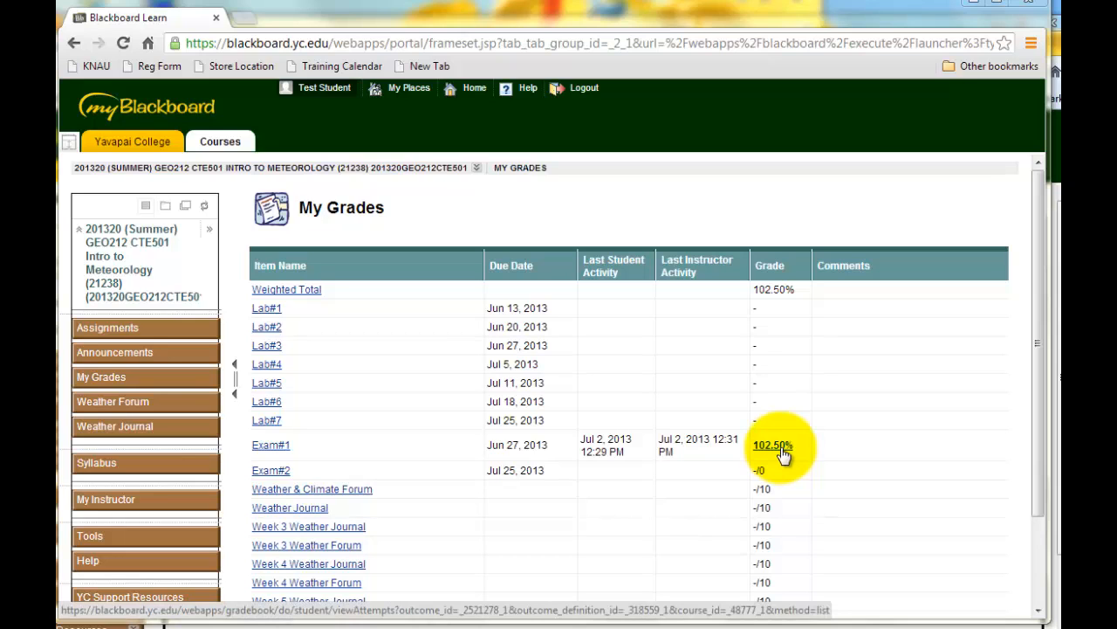
Open the View Attempts page for Exam#1 from its 102.50% grade on My Grades
{"action": "left_click", "coordinate": [775, 445]}
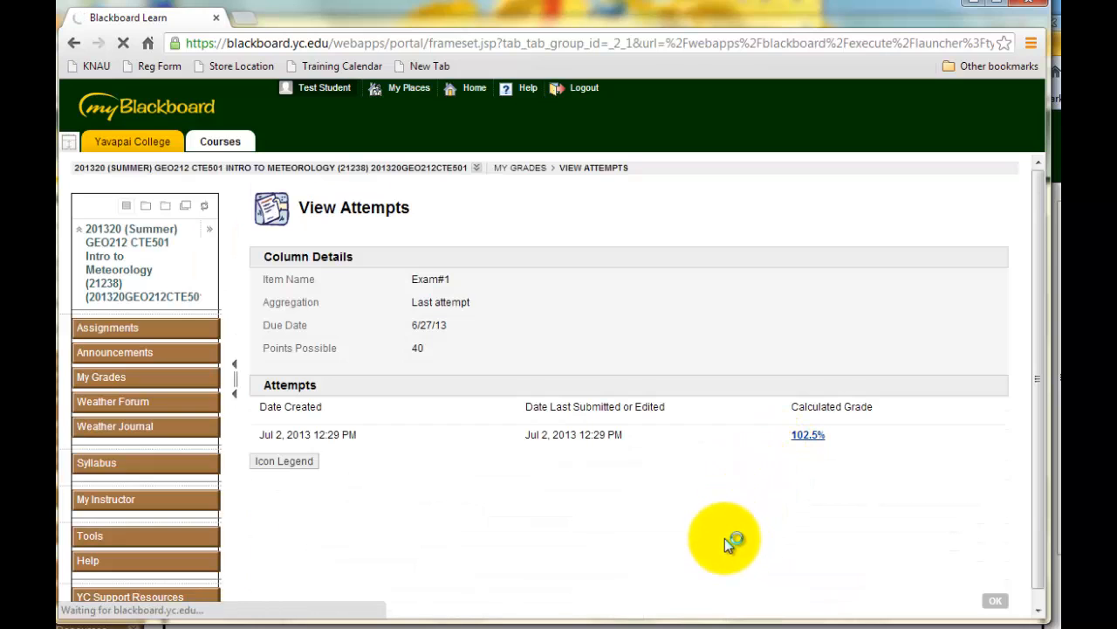
{"action": "mouse_move", "coordinate": [709, 533]}
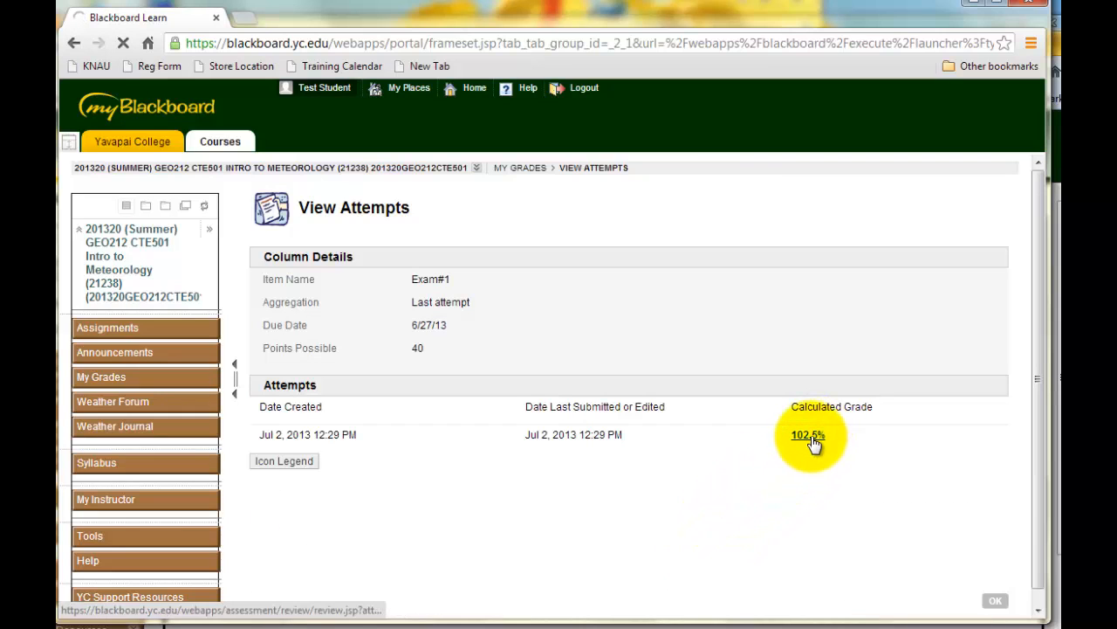
Open the 102.5% Exam#1 attempt and review questions down to Question 26
{"action": "left_click", "coordinate": [807, 435]}
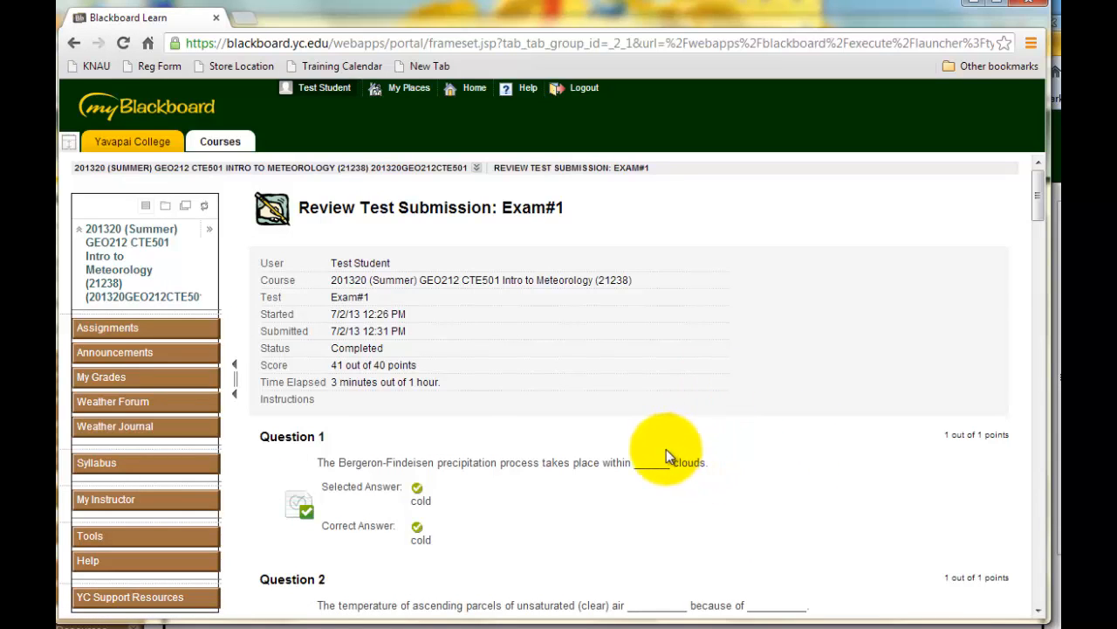
{"action": "scroll", "scroll_direction": "down", "scroll_amount": 3}
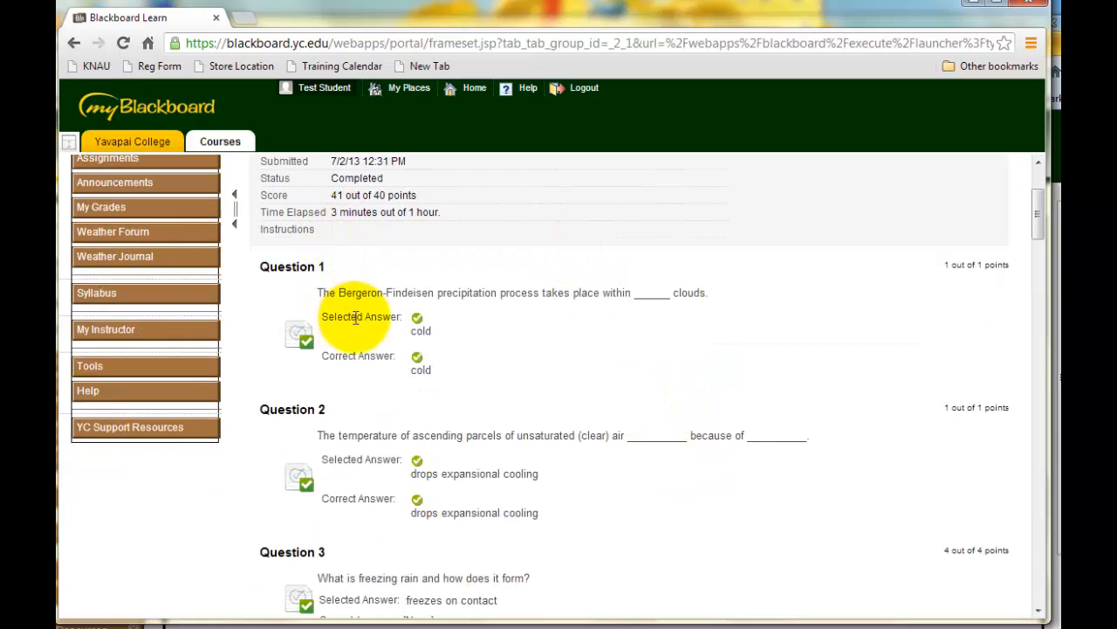
{"action": "mouse_move", "coordinate": [380, 433]}
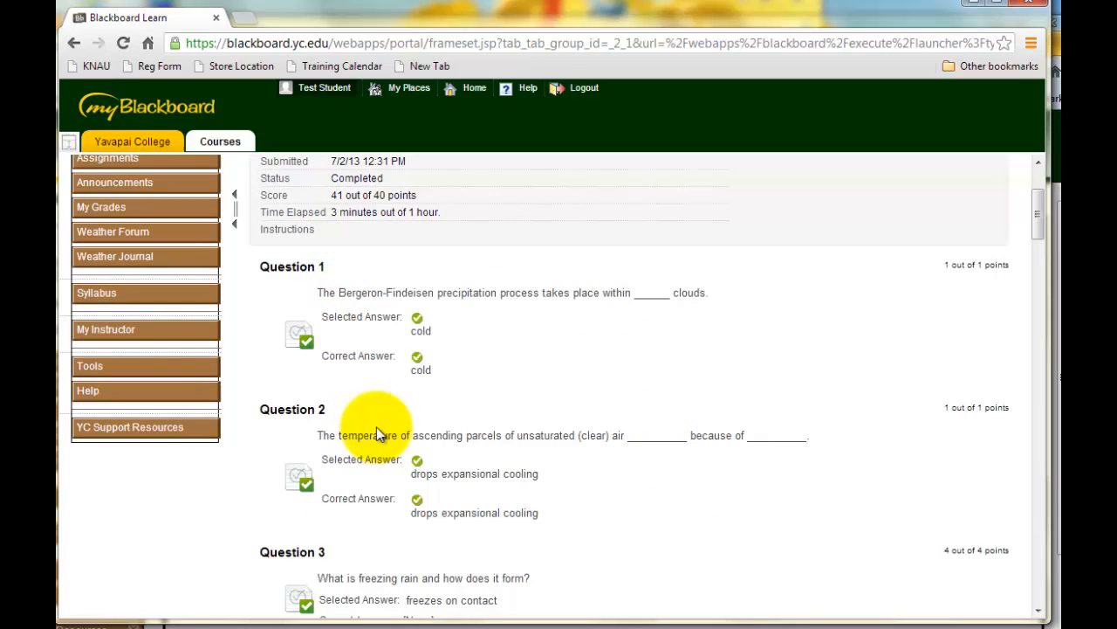
{"action": "mouse_move", "coordinate": [363, 349]}
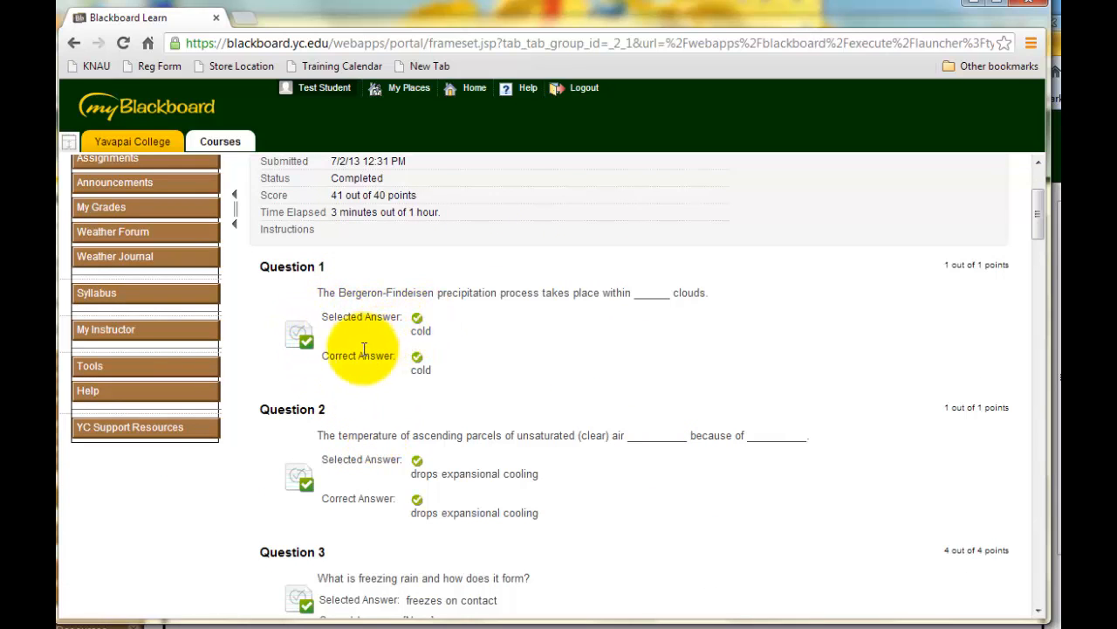
{"action": "scroll", "scroll_direction": "down", "scroll_amount": 3}
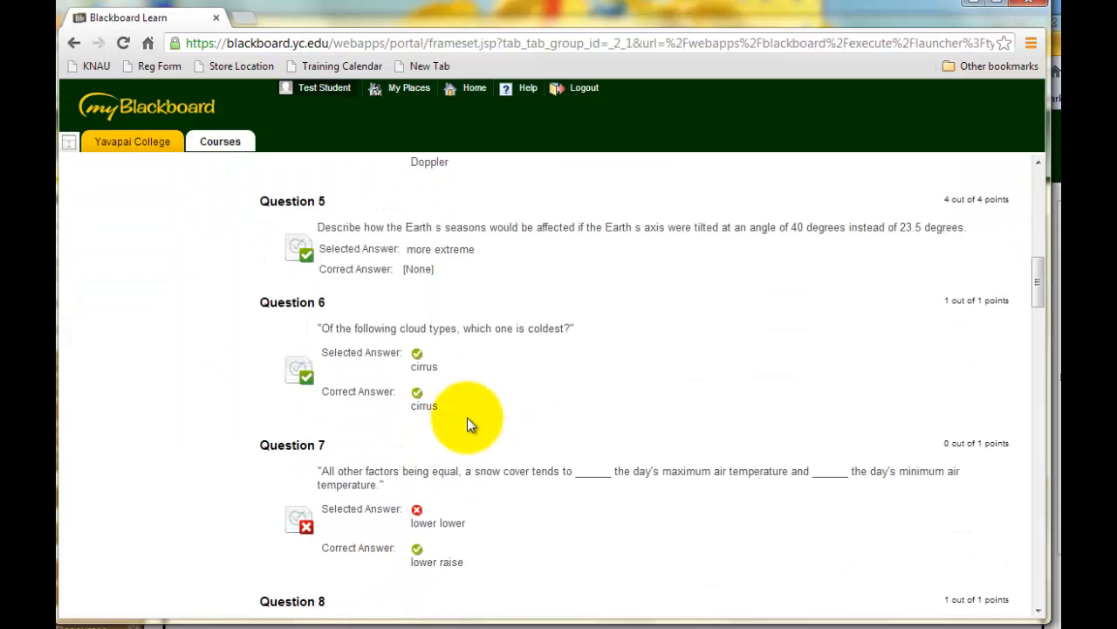
{"action": "scroll", "scroll_direction": "down", "scroll_amount": 3}
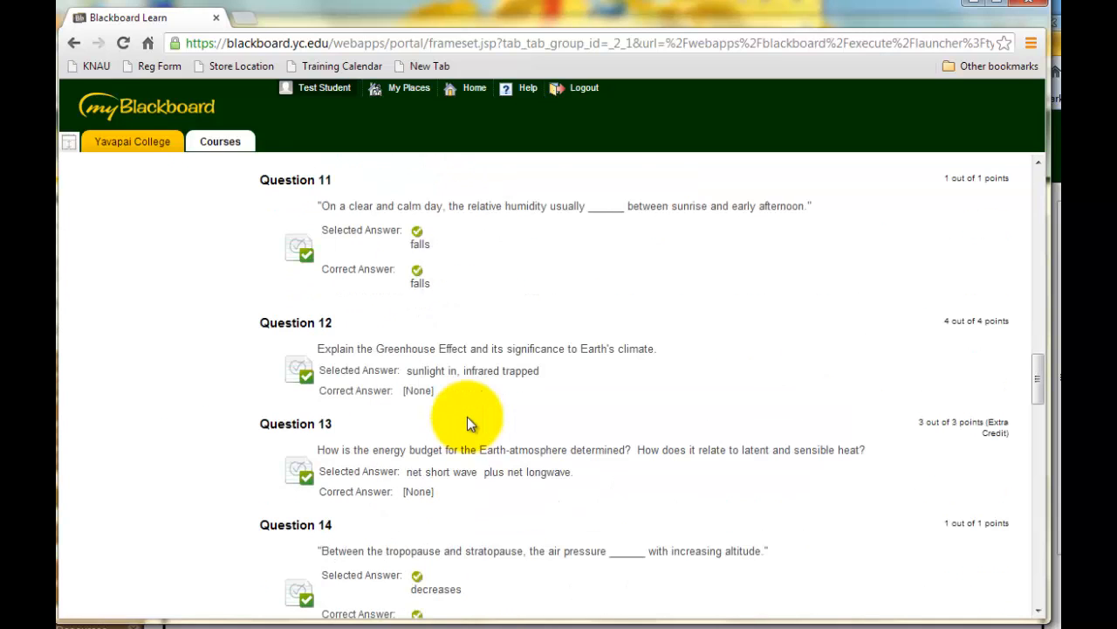
{"action": "scroll", "scroll_direction": "down", "scroll_amount": 3}
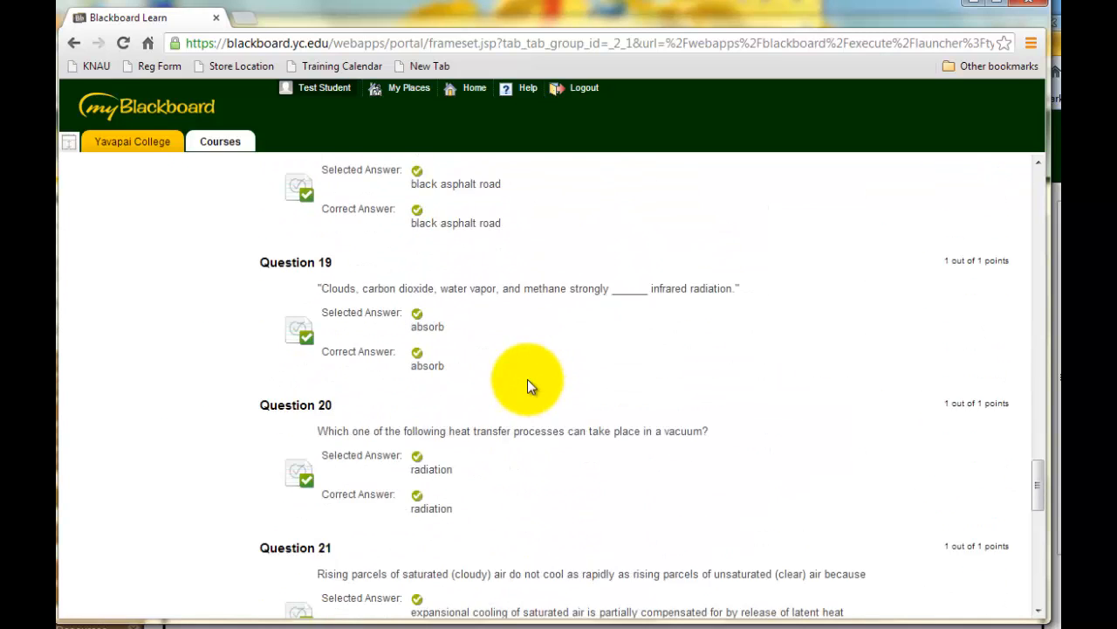
{"action": "scroll", "scroll_direction": "down", "scroll_amount": 3}
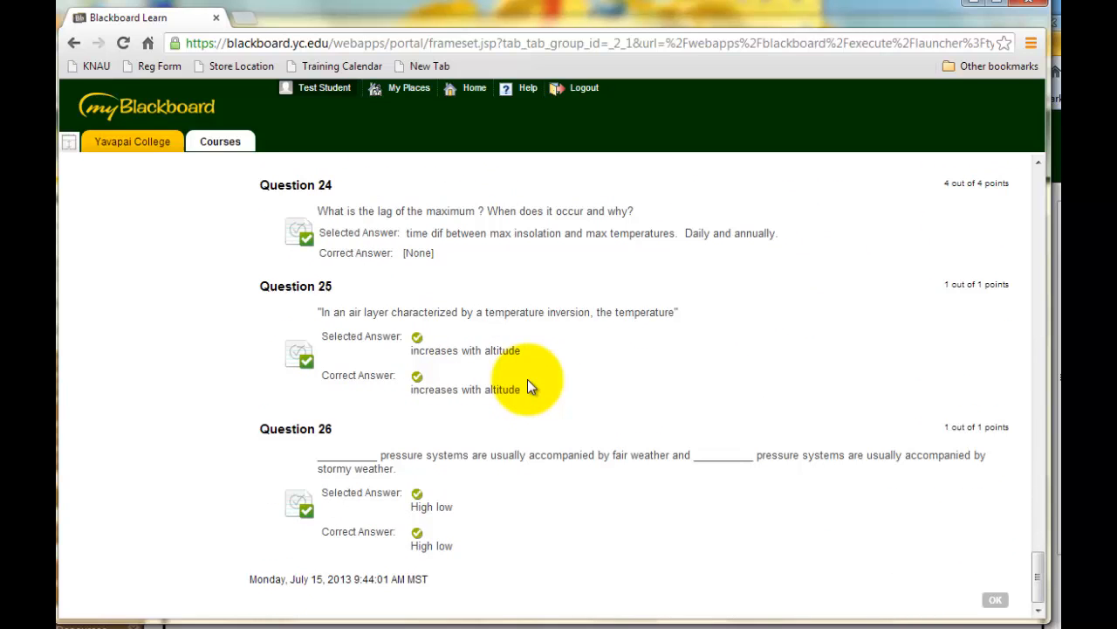
{"action": "mouse_move", "coordinate": [557, 362]}
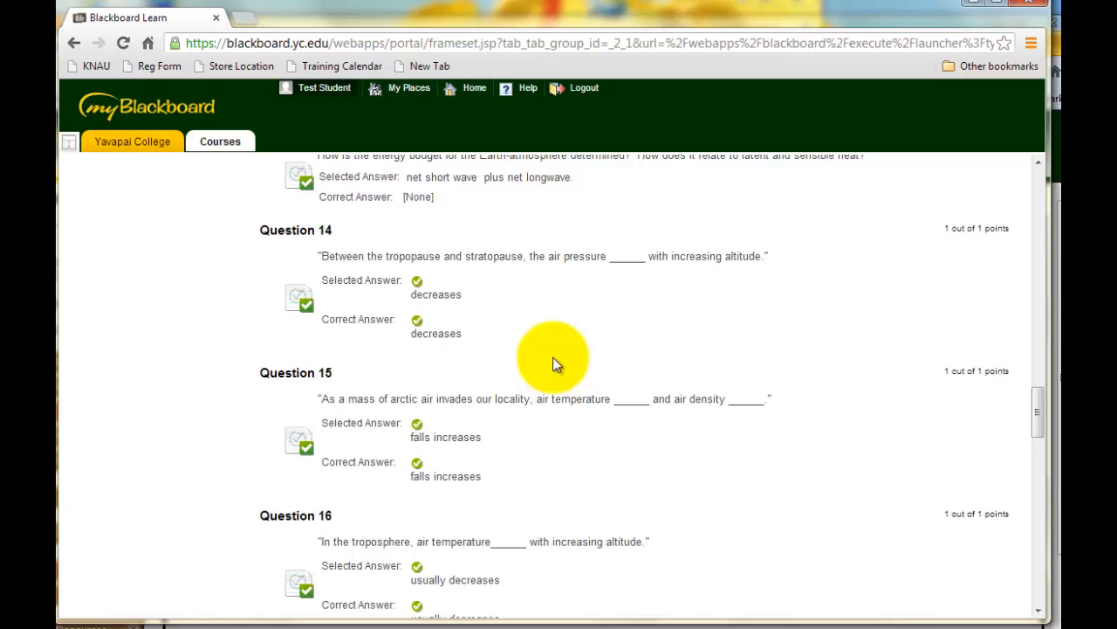
{"action": "mouse_move", "coordinate": [611, 288]}
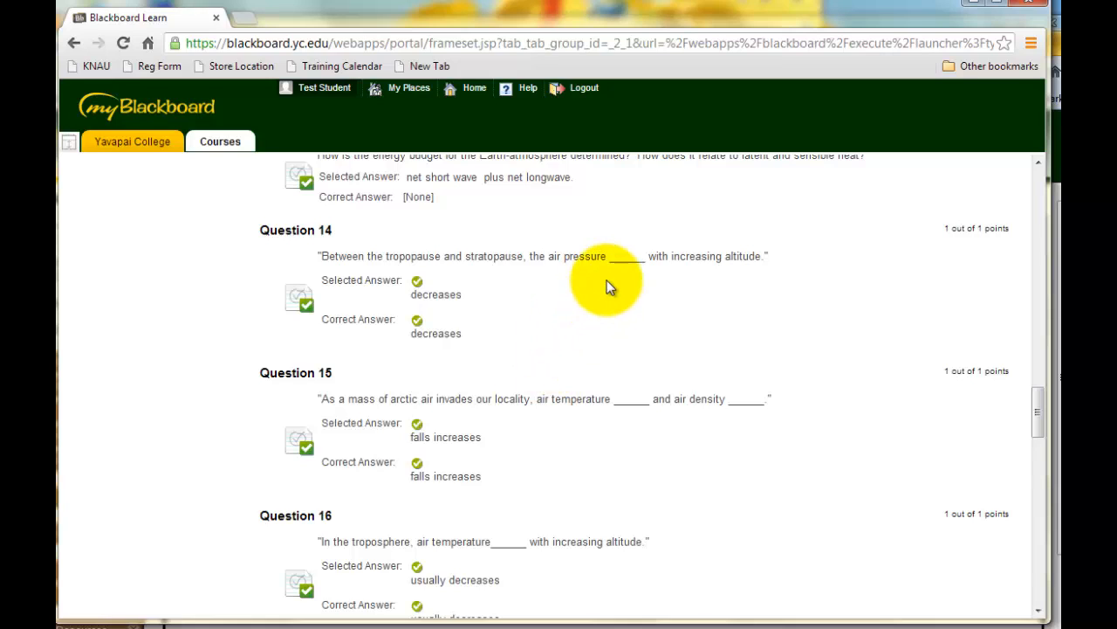
{"action": "mouse_move", "coordinate": [610, 286]}
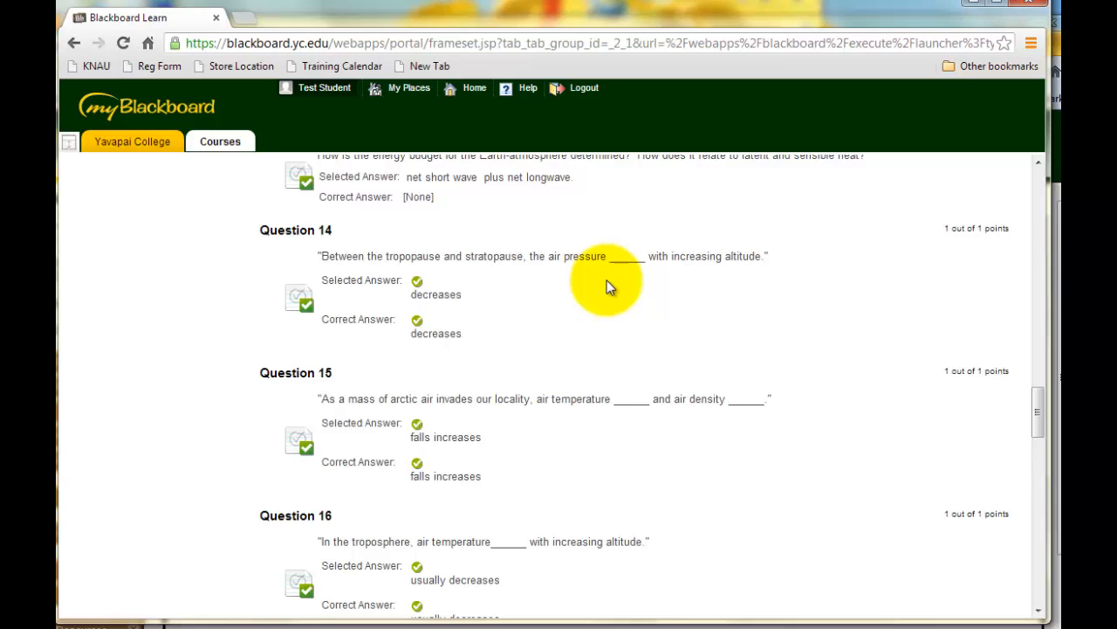